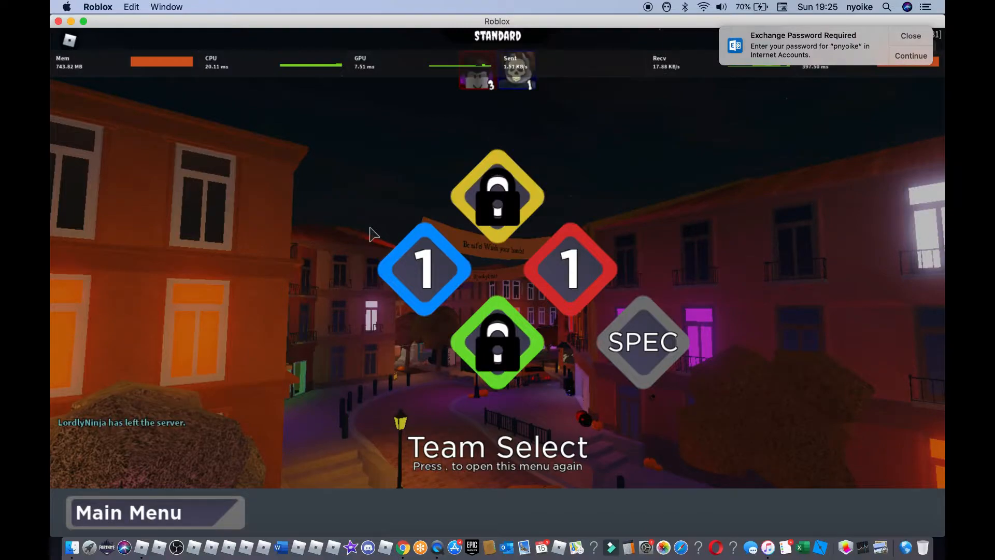
# Choose a team on the Team Select screen and fire the Dragunov in the round.
pyautogui.click(642, 342)
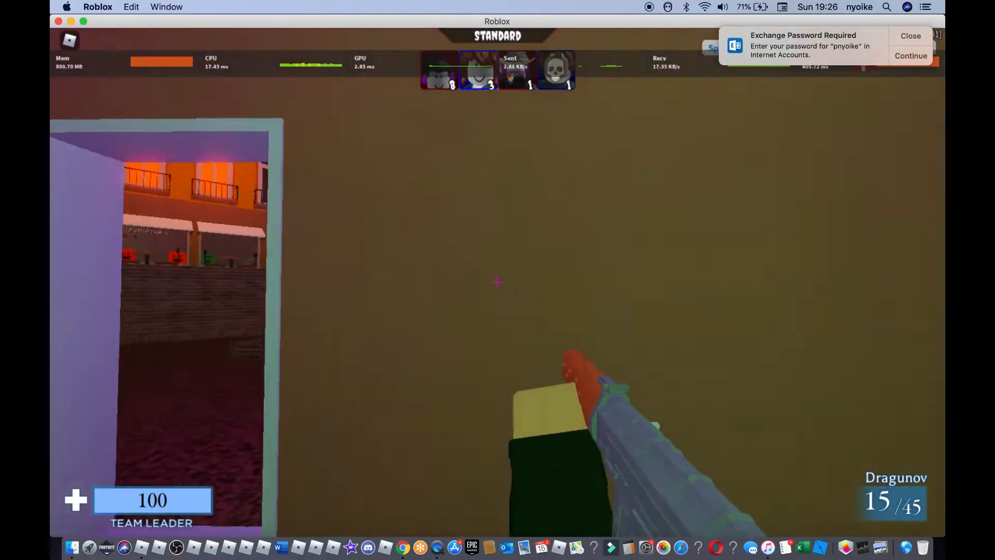
pyautogui.click(496, 283)
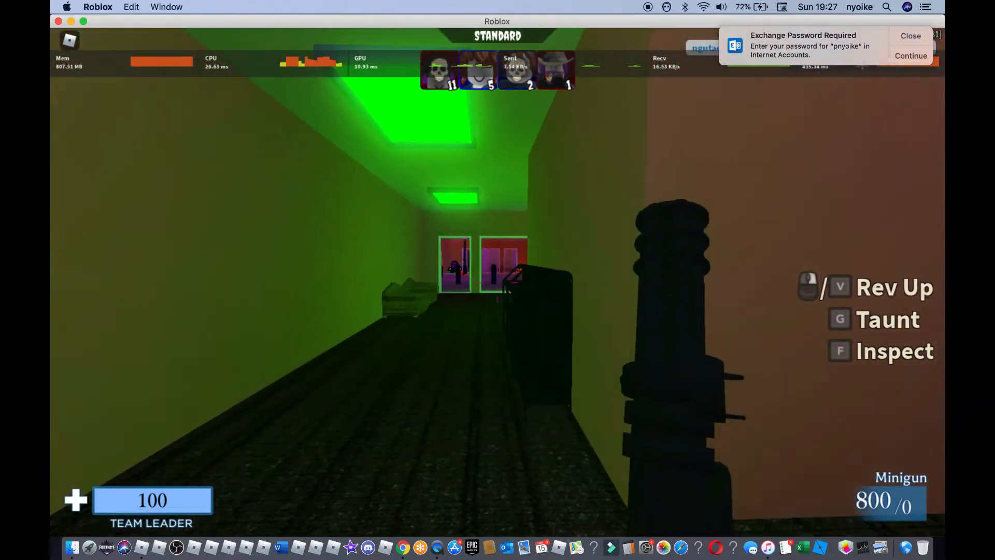
pyautogui.press('Escape')
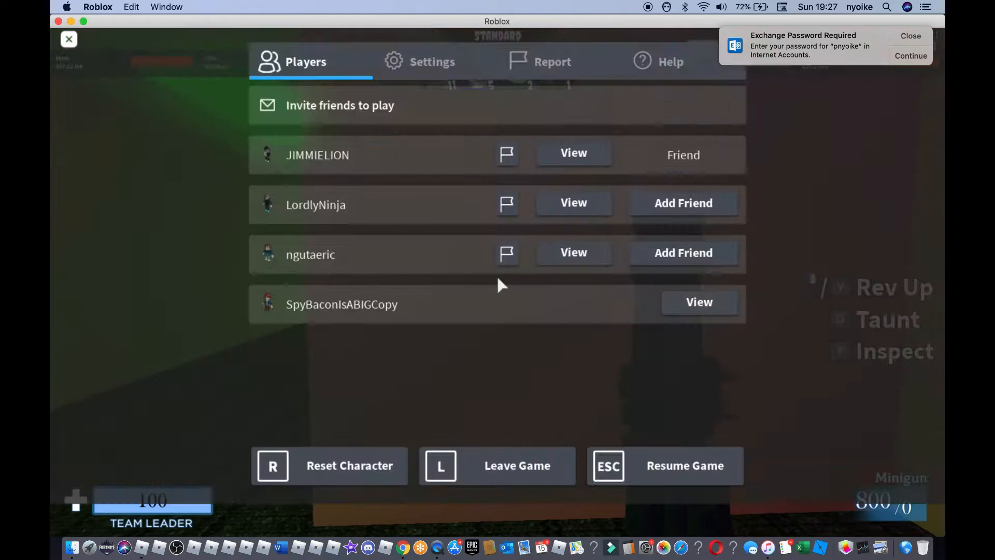
pyautogui.click(433, 61)
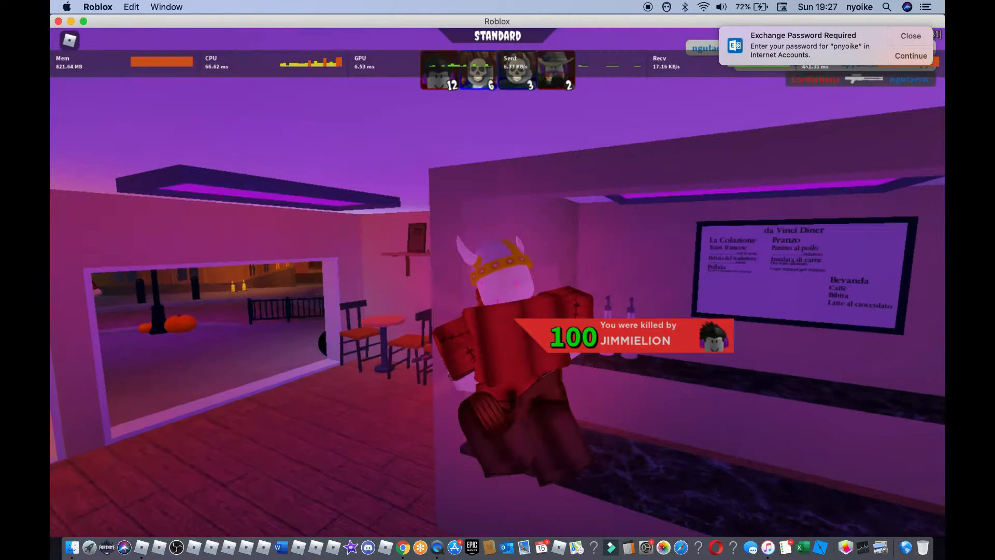
# Play out the match to the results screen ranking JIMMIELION first.
pyautogui.press('f3')
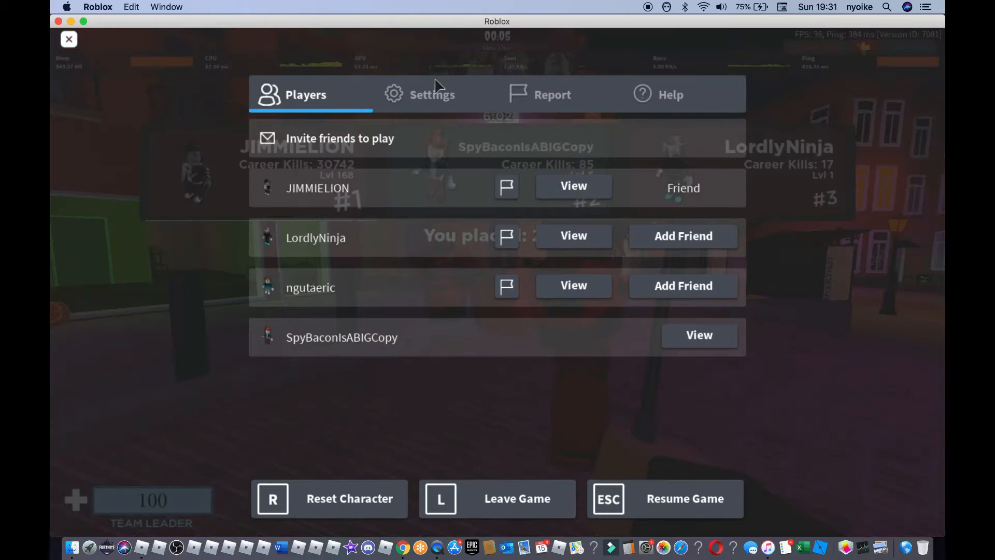
# Raise Graphics Quality several levels in the in-game Settings menu.
pyautogui.click(431, 95)
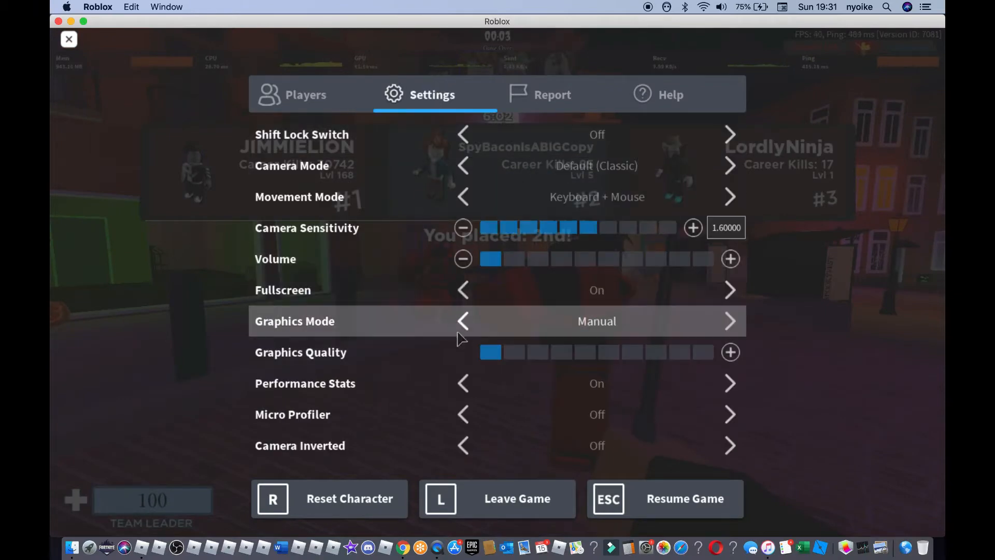
pyautogui.click(730, 352)
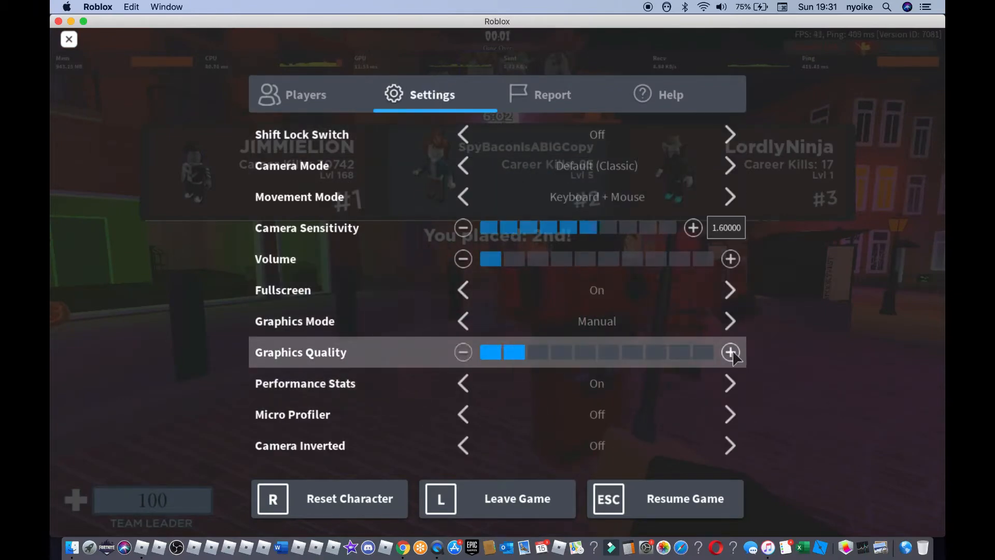
pyautogui.click(730, 352)
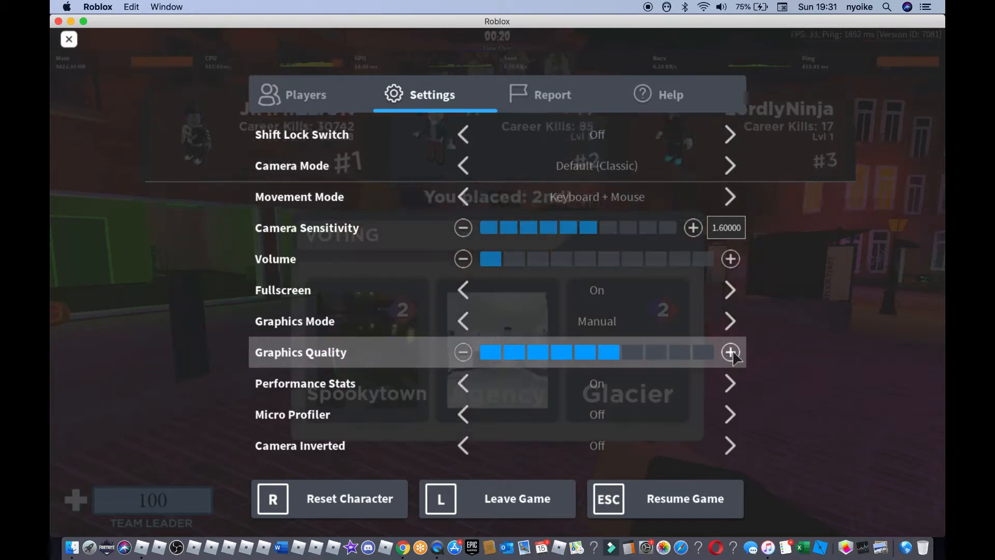
pyautogui.click(730, 352)
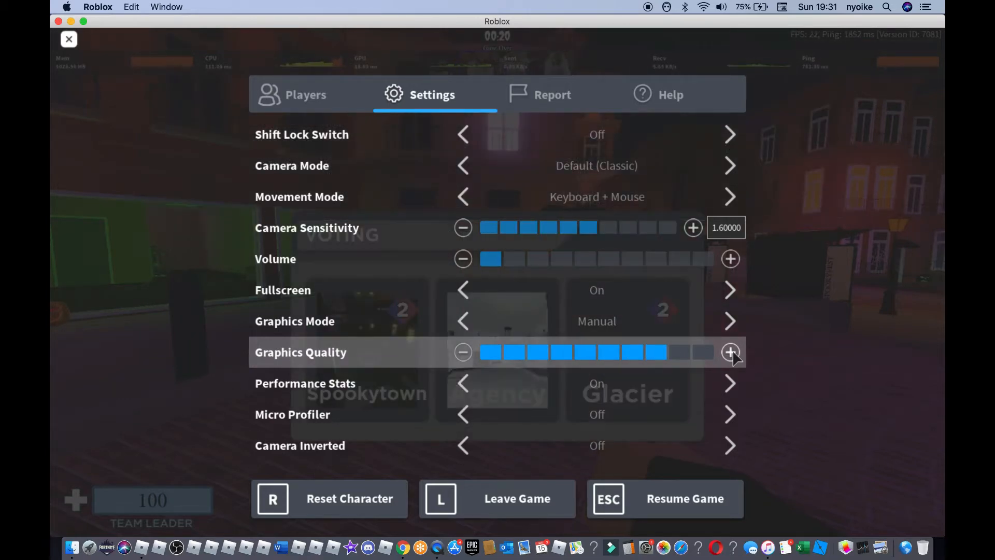
pyautogui.click(68, 40)
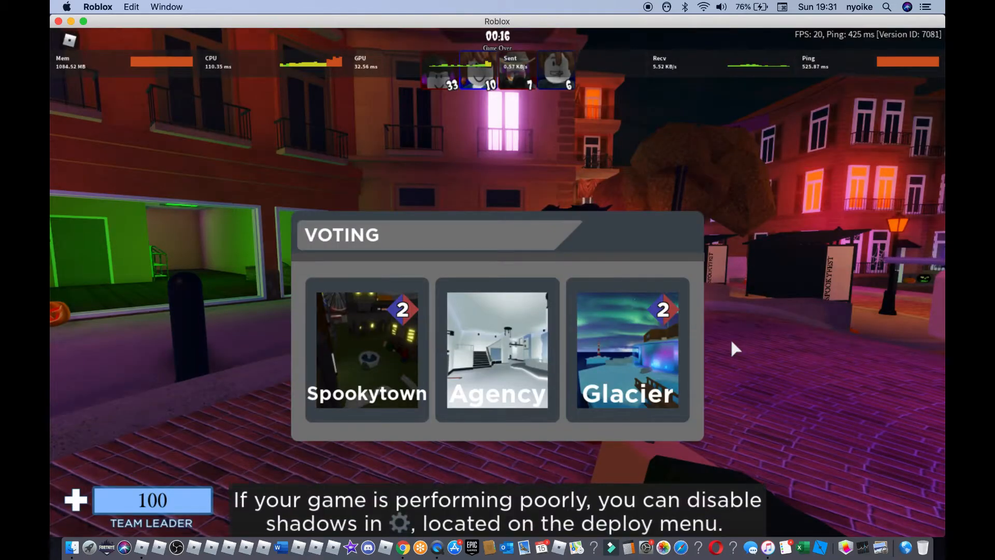
# Lower Graphics Quality back to five of ten bars and resume the game.
pyautogui.press('Escape')
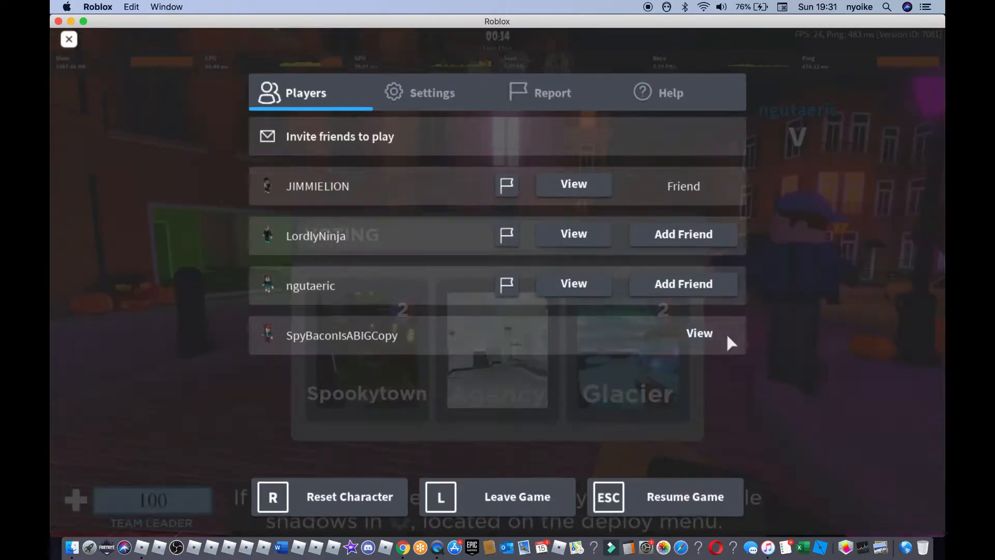
pyautogui.click(431, 92)
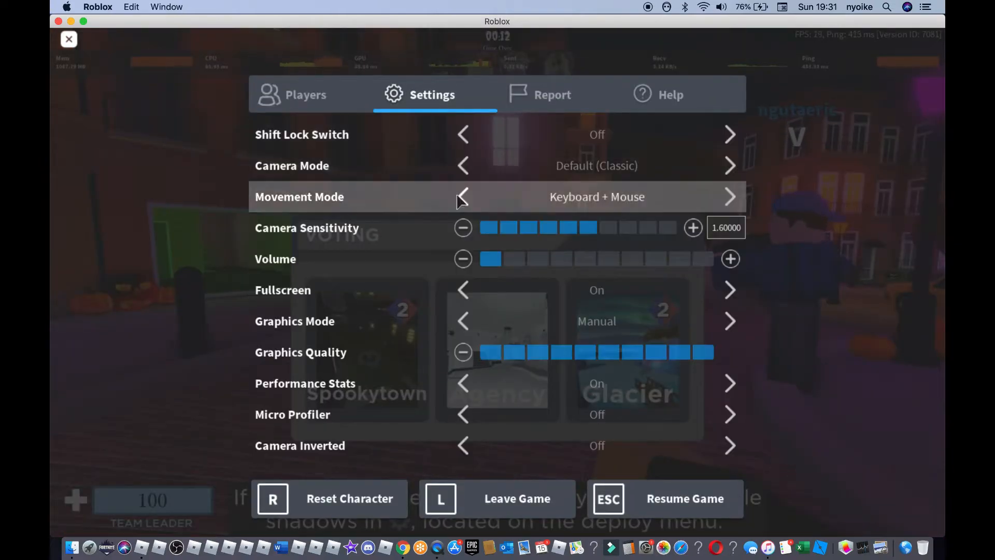
pyautogui.click(464, 352)
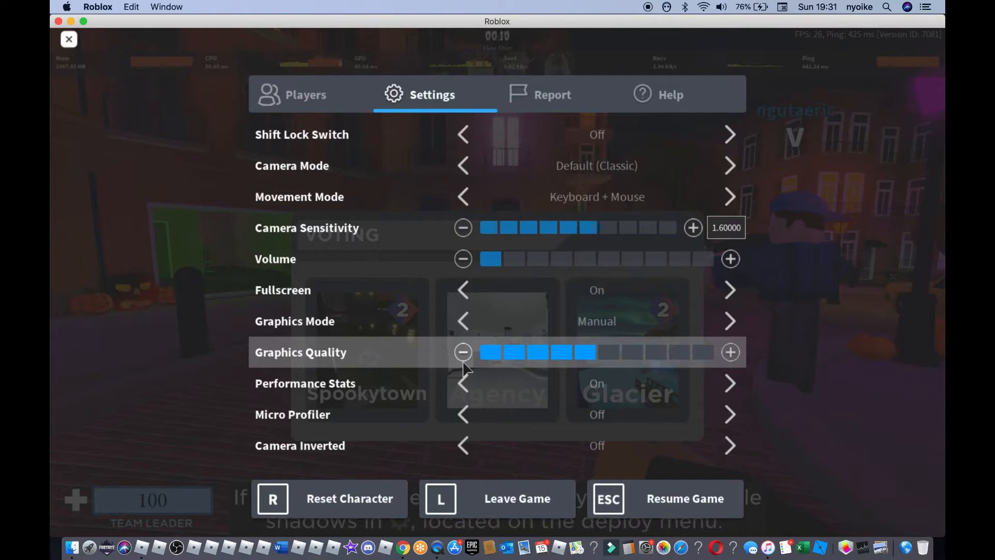
pyautogui.click(69, 39)
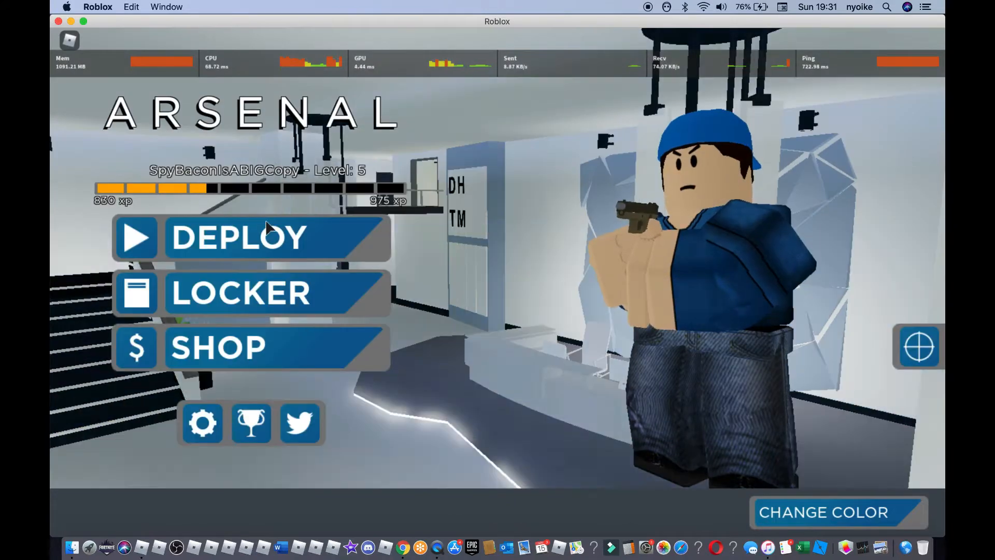
# Deploy from the Arsenal main menu into the competitive match with the Handcannon.
pyautogui.click(244, 239)
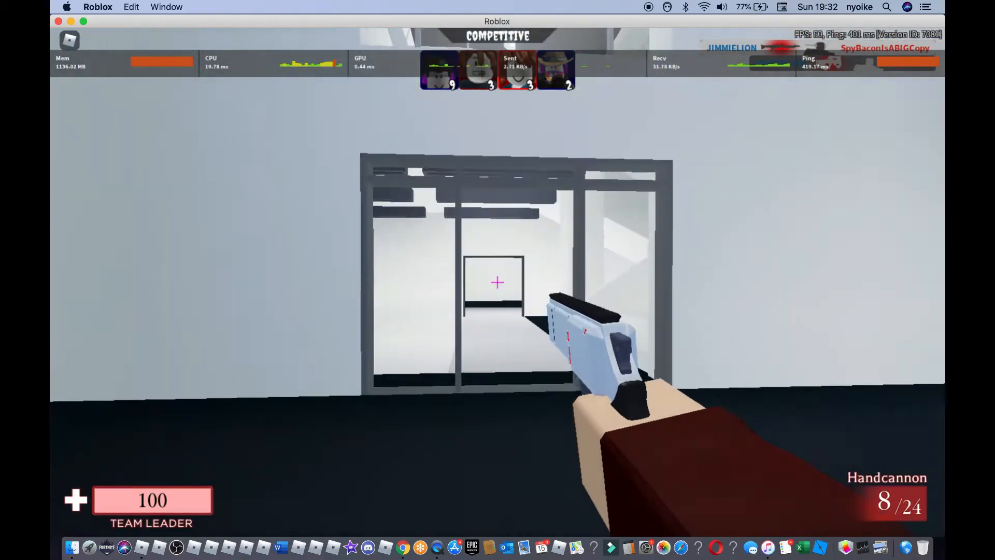
# Shoot opponents with the Handcannon through the white office map, advancing to the Deagle.
pyautogui.click(496, 282)
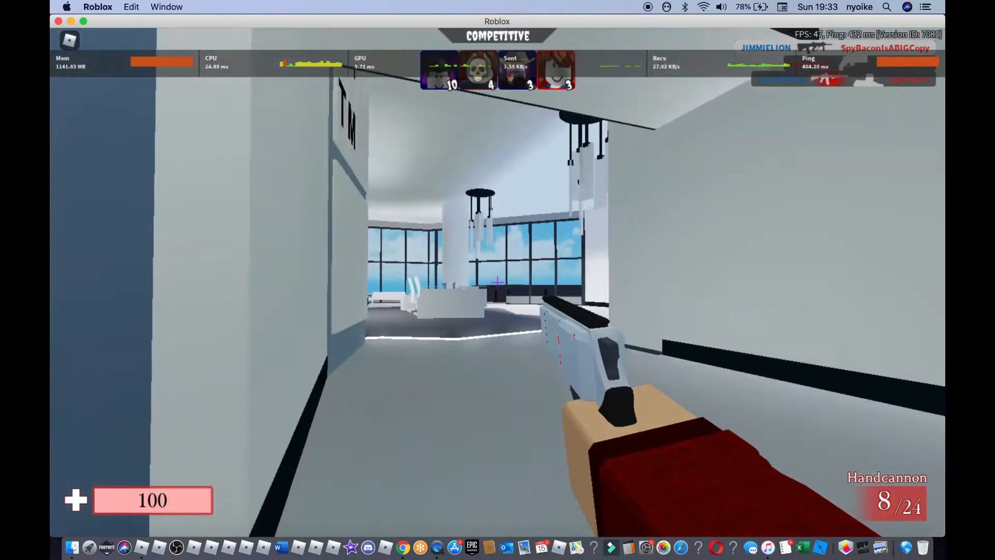
pyautogui.click(497, 282)
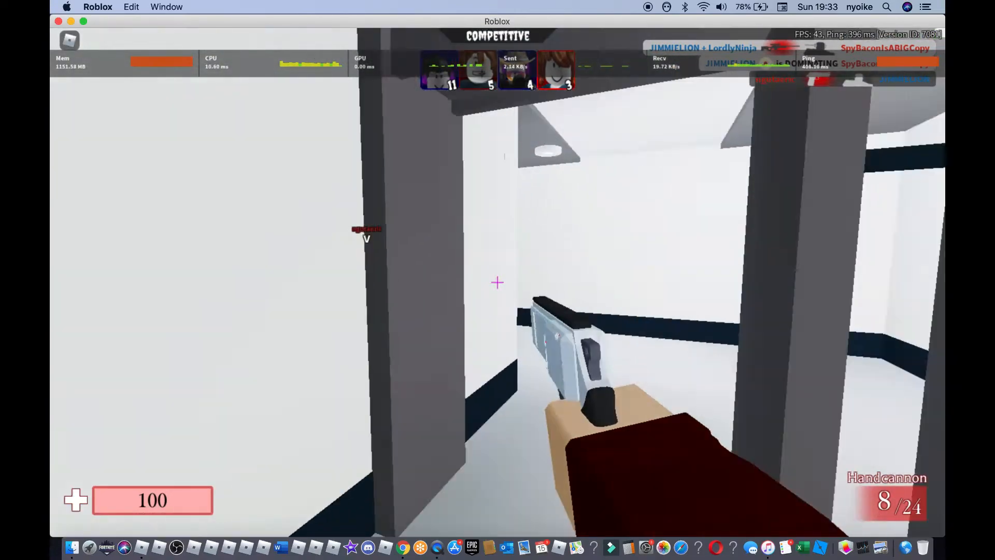
pyautogui.click(497, 283)
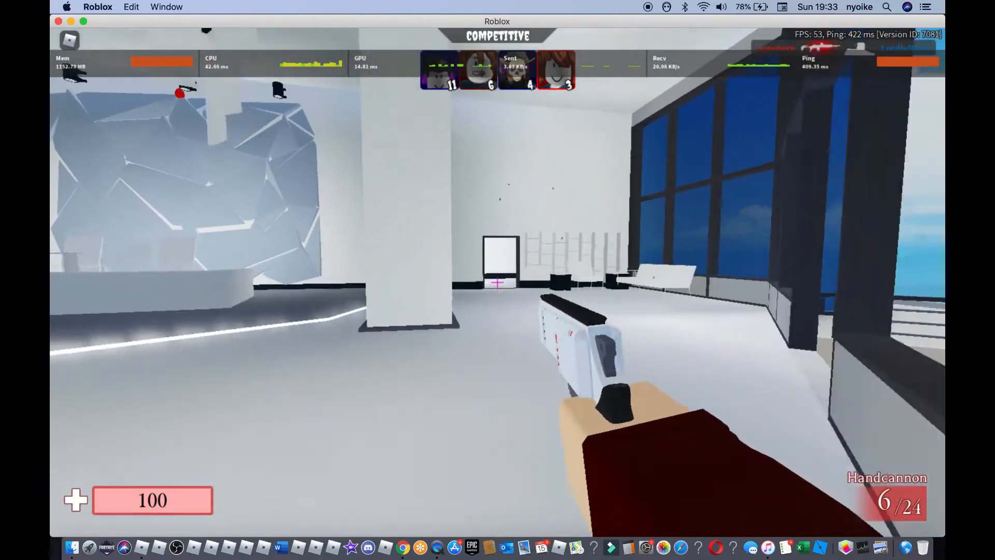
pyautogui.click(496, 297)
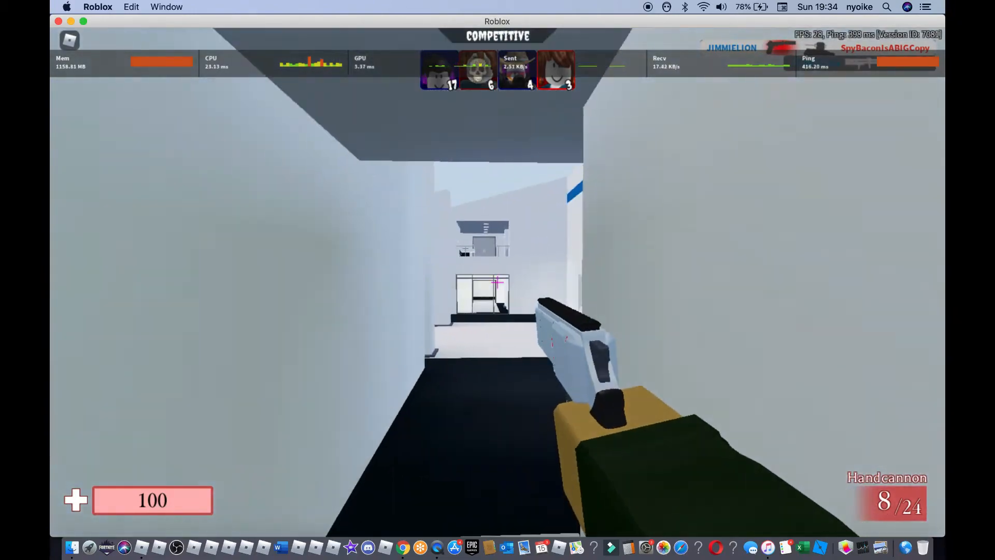
pyautogui.click(496, 282)
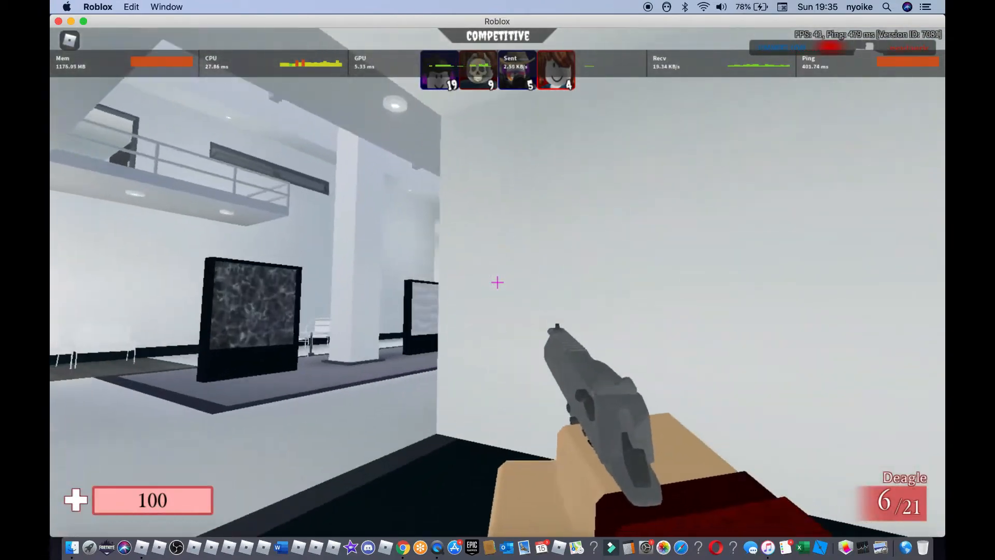
# Score kills with the Deagle to upgrade to the M14 EBR.
pyautogui.click(496, 282)
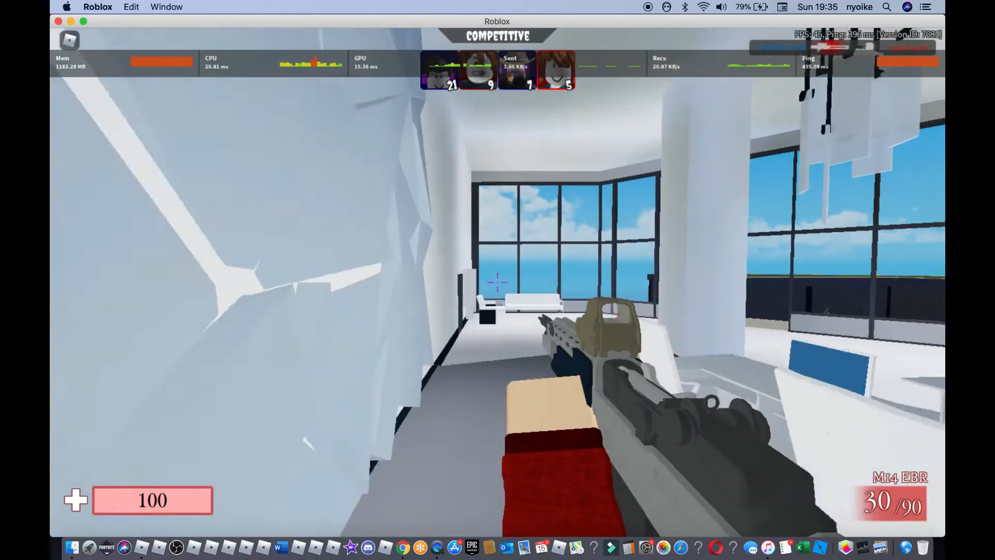
# Shoot opponents in the doorways, progressing from the Dragunov to the BH10.
pyautogui.click(497, 282)
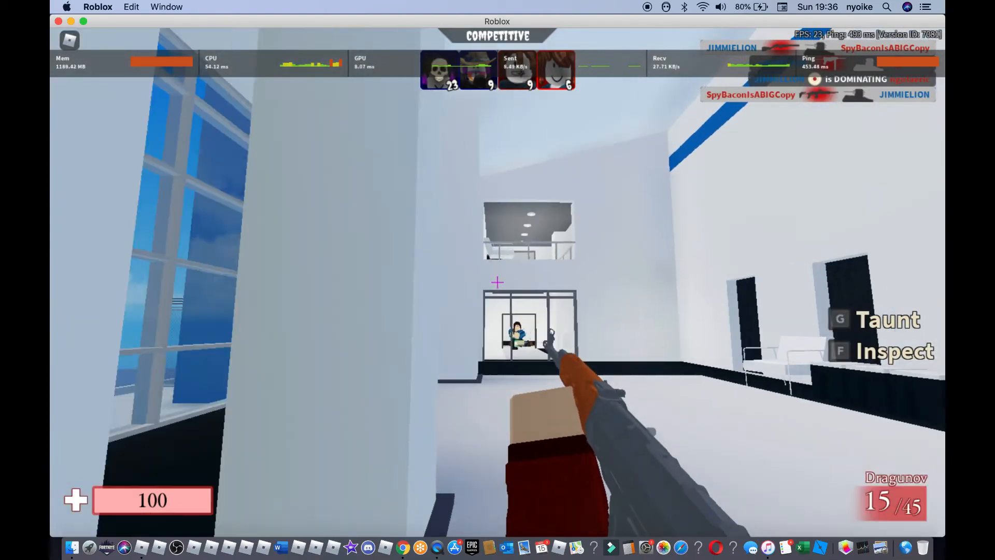
pyautogui.click(495, 280)
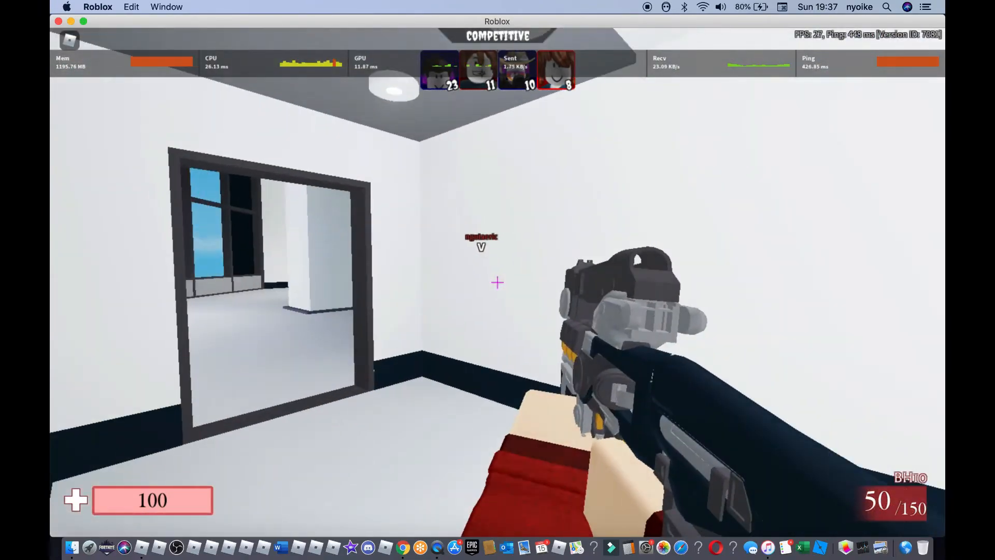
pyautogui.click(496, 282)
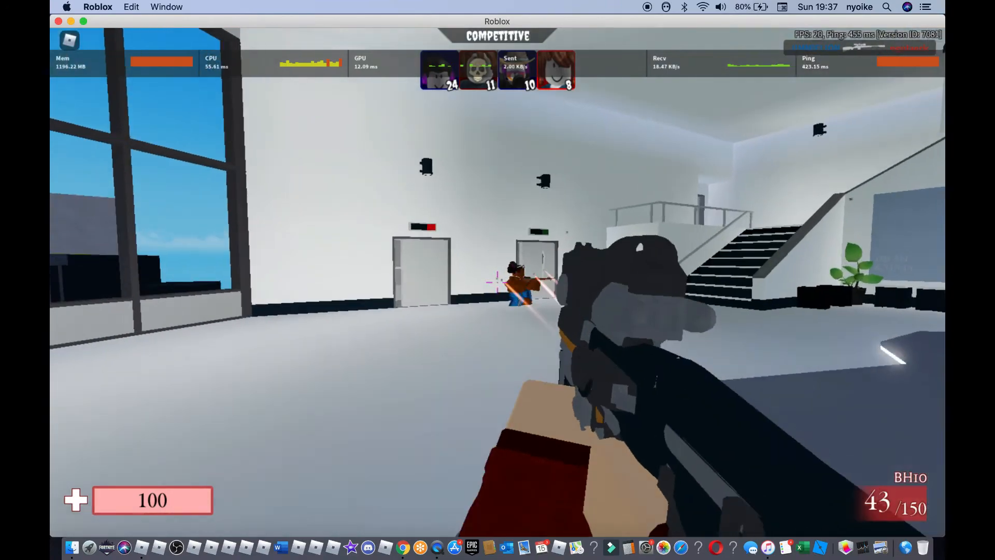